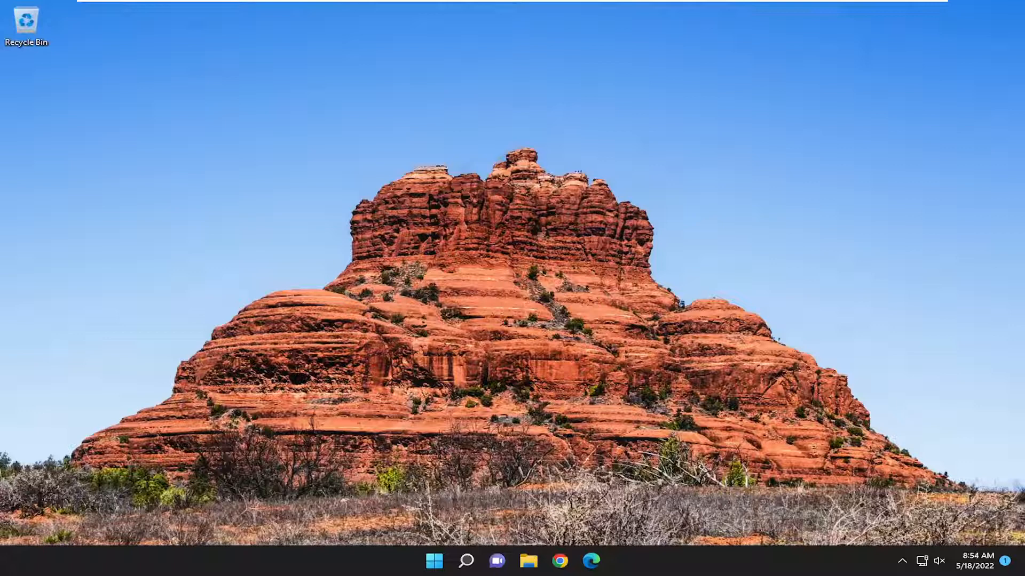
{"action": "mouse_move", "coordinate": [467, 535]}
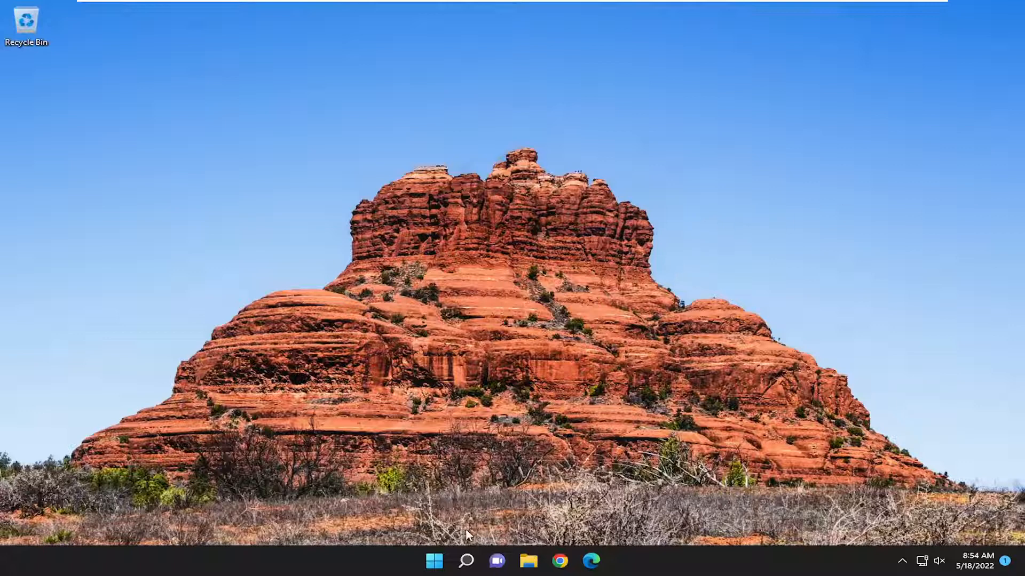
Open Windows search on the taskbar to look for Control Panel
{"action": "left_click", "coordinate": [465, 560]}
{"action": "type", "text": "control panel"}
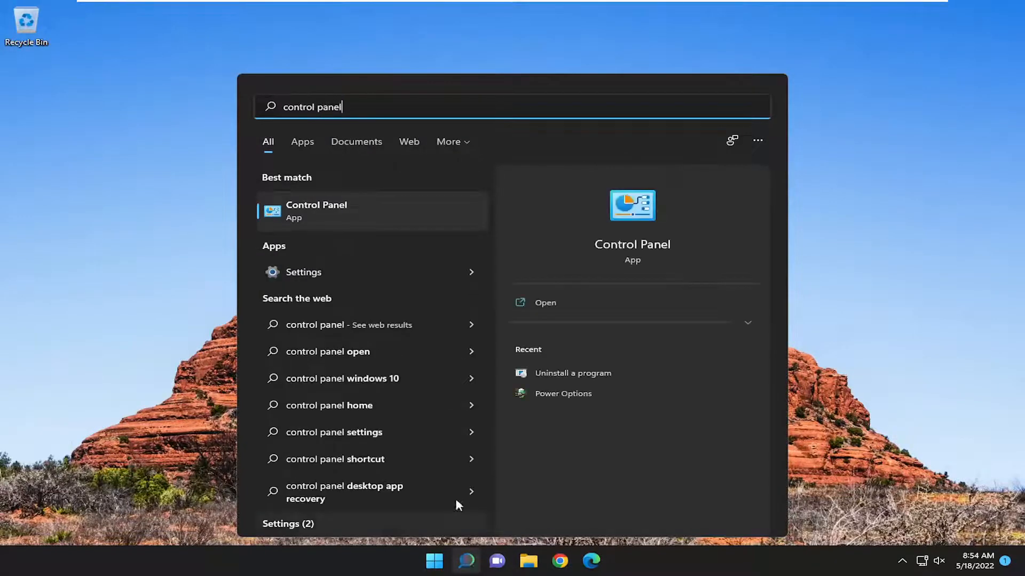
Launch Control Panel and go to 'Uninstall a program' under Programs
{"action": "left_click", "coordinate": [316, 210]}
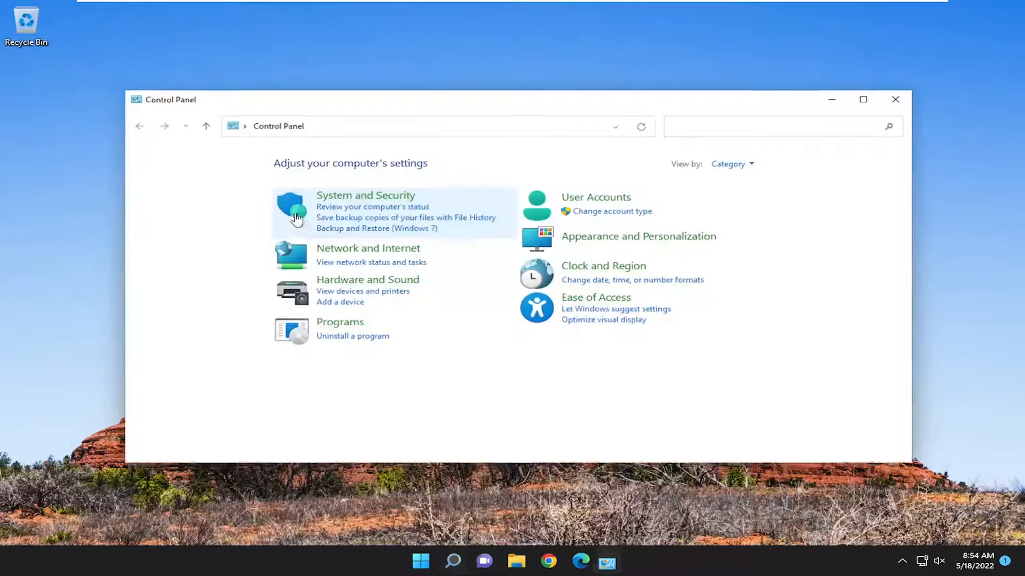
{"action": "left_click", "coordinate": [769, 137]}
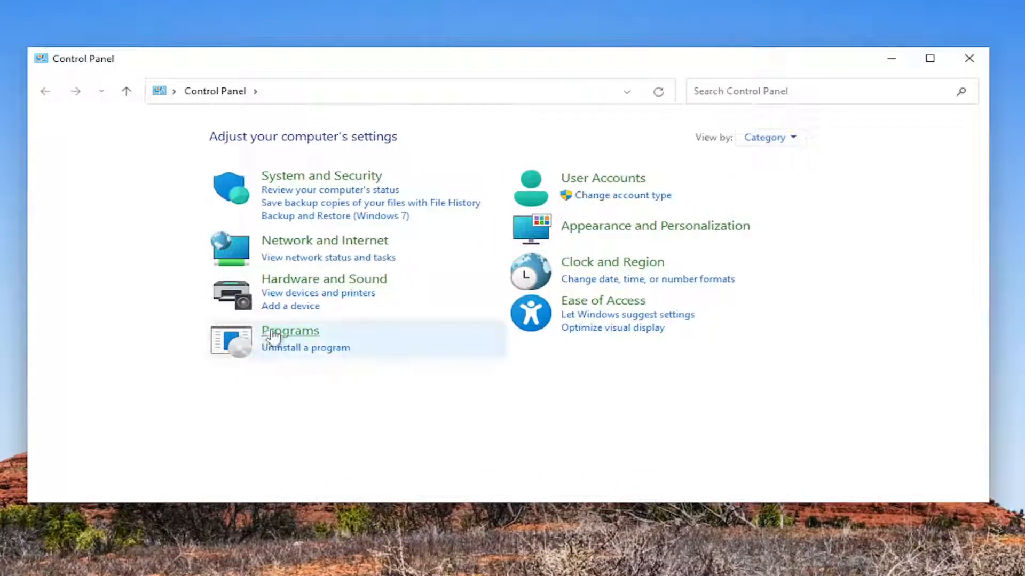
{"action": "mouse_move", "coordinate": [319, 351]}
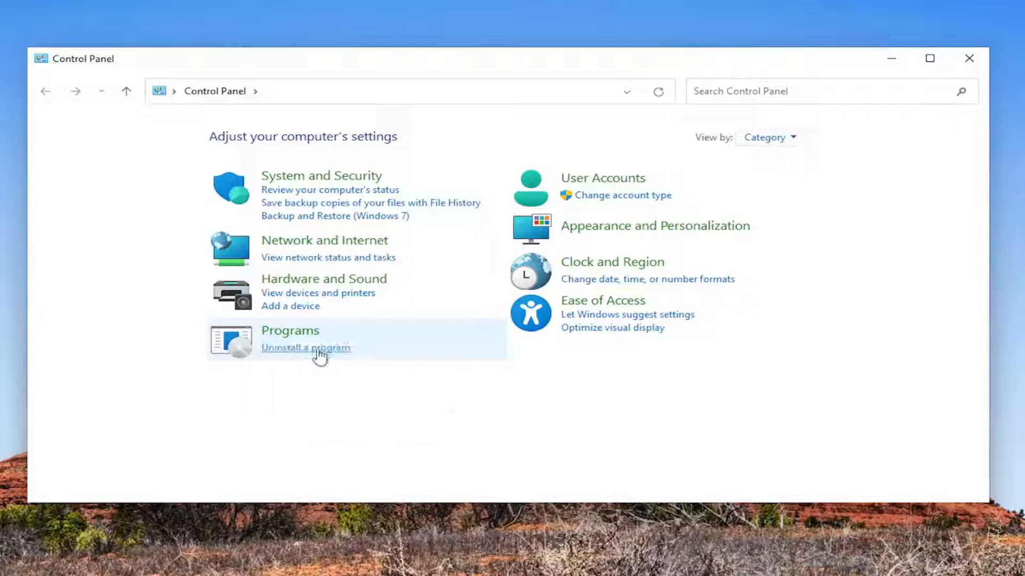
{"action": "left_click", "coordinate": [305, 348]}
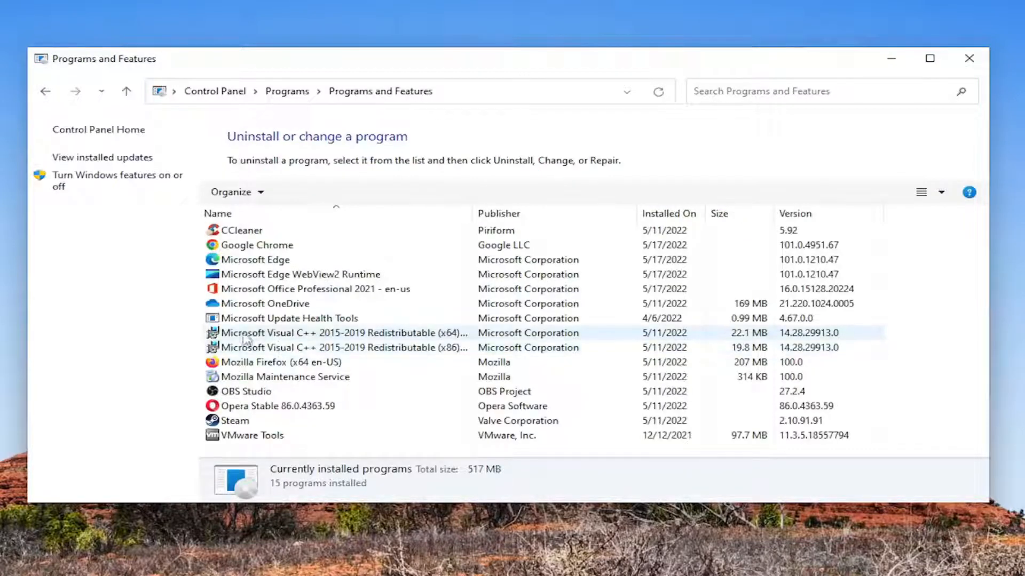
{"action": "mouse_move", "coordinate": [314, 337]}
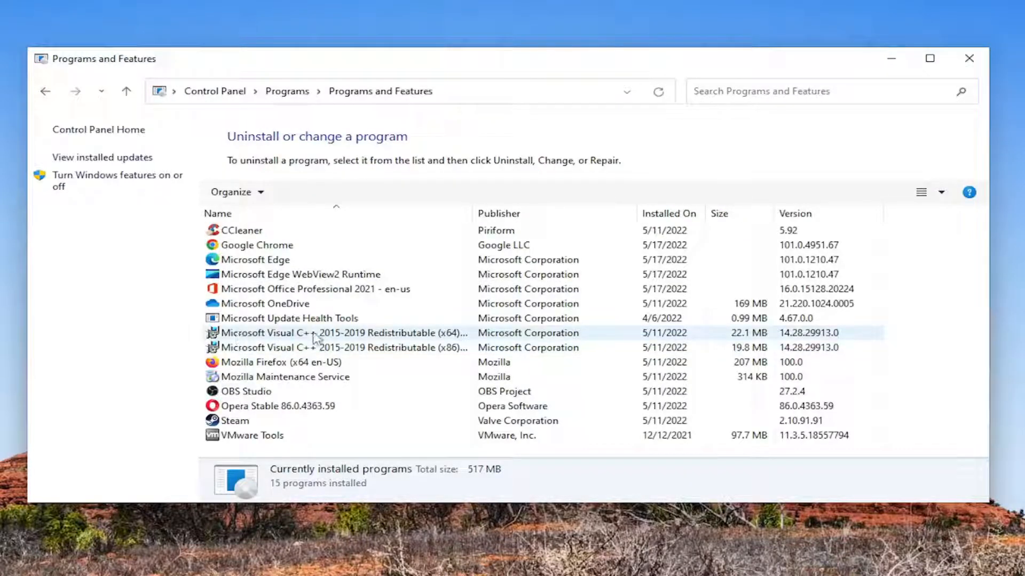
Repair the Visual C++ 2015-2019 Redistributable (x64), approve UAC, and close the success dialog
{"action": "left_click", "coordinate": [333, 333]}
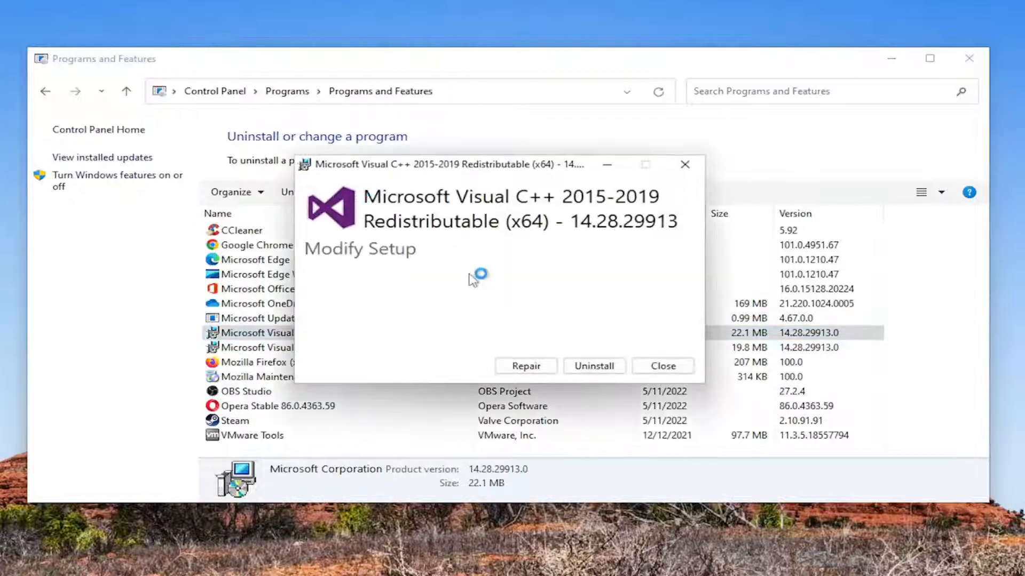
{"action": "left_click", "coordinate": [525, 366]}
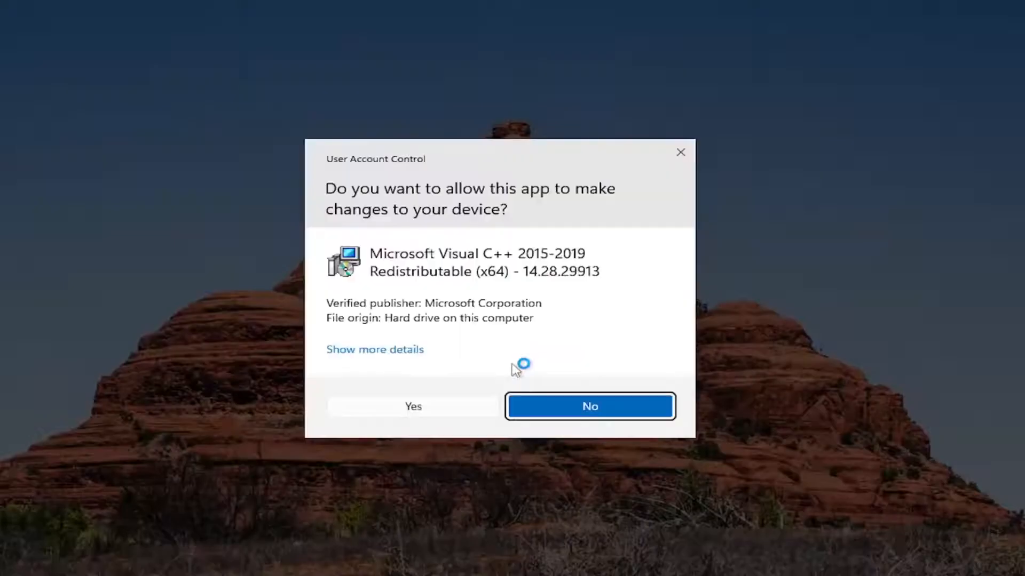
{"action": "left_click", "coordinate": [412, 406]}
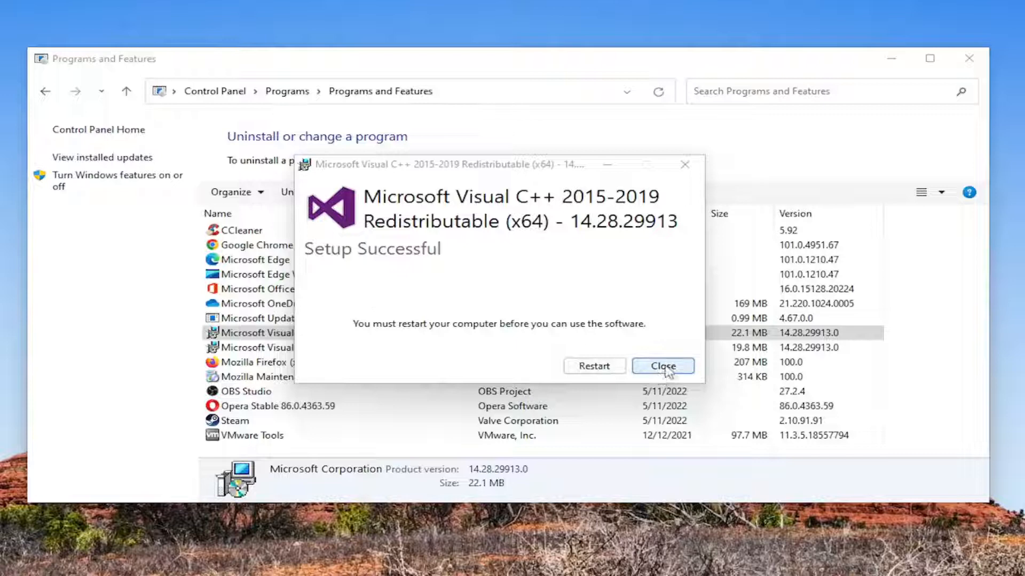
{"action": "left_click", "coordinate": [661, 366]}
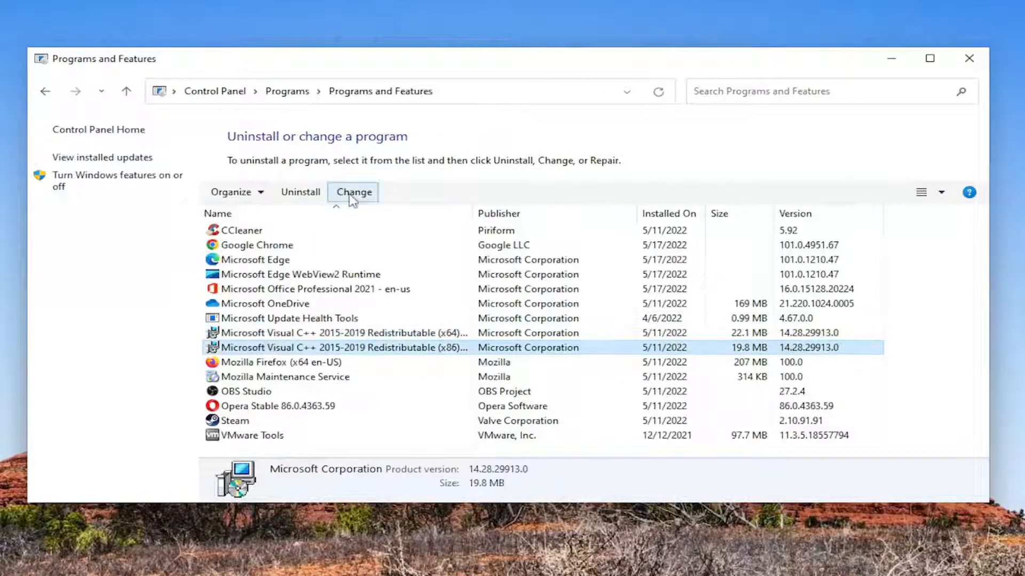
Start a repair of the Visual C++ 2015-2019 Redistributable (x86)
{"action": "left_click", "coordinate": [353, 191]}
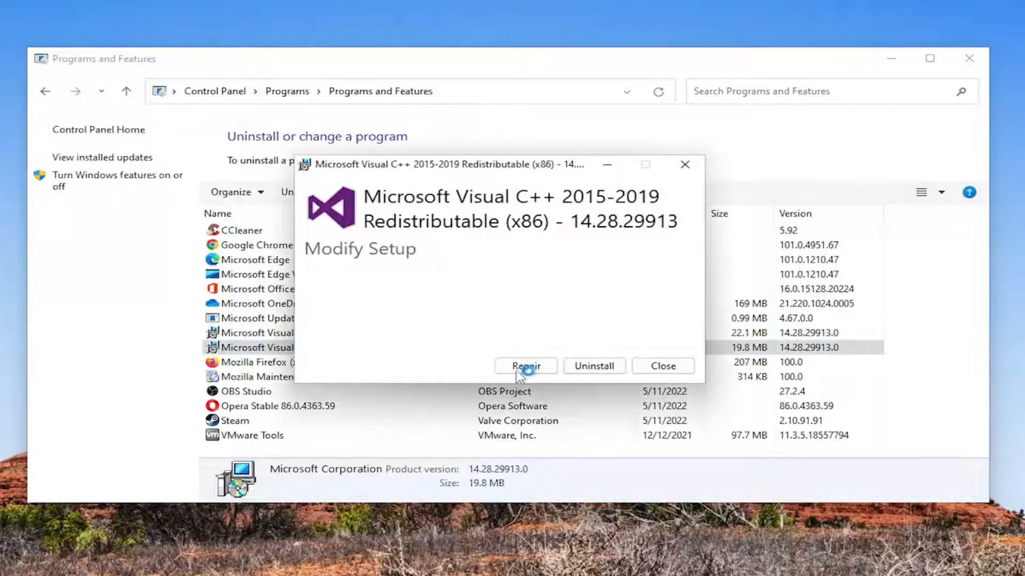
{"action": "left_click", "coordinate": [525, 366]}
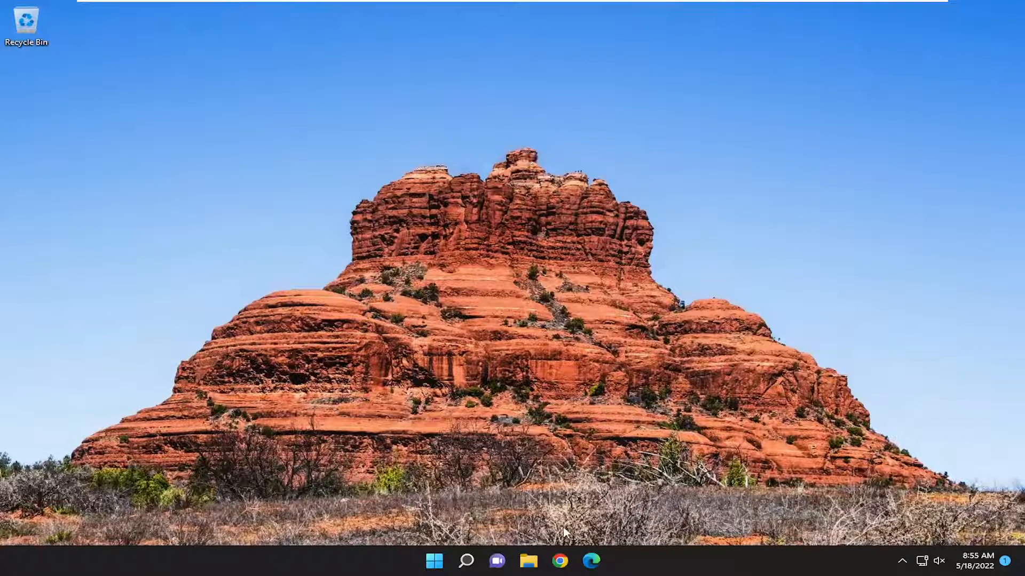
Search 'amd radeon software' in Chrome and open the AMD Drivers and Support result
{"action": "left_click", "coordinate": [559, 561]}
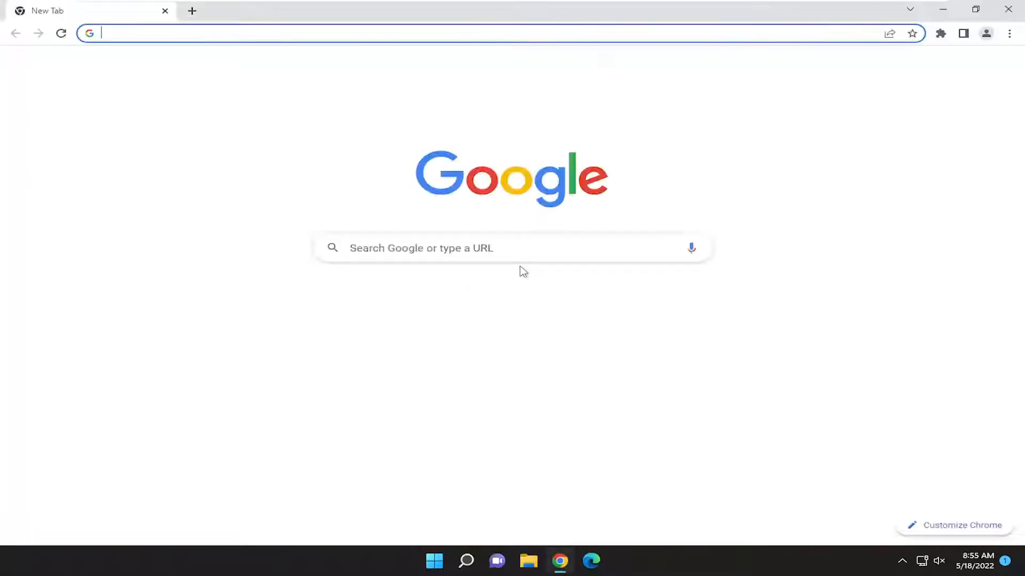
{"action": "type", "text": "amd radeon so"}
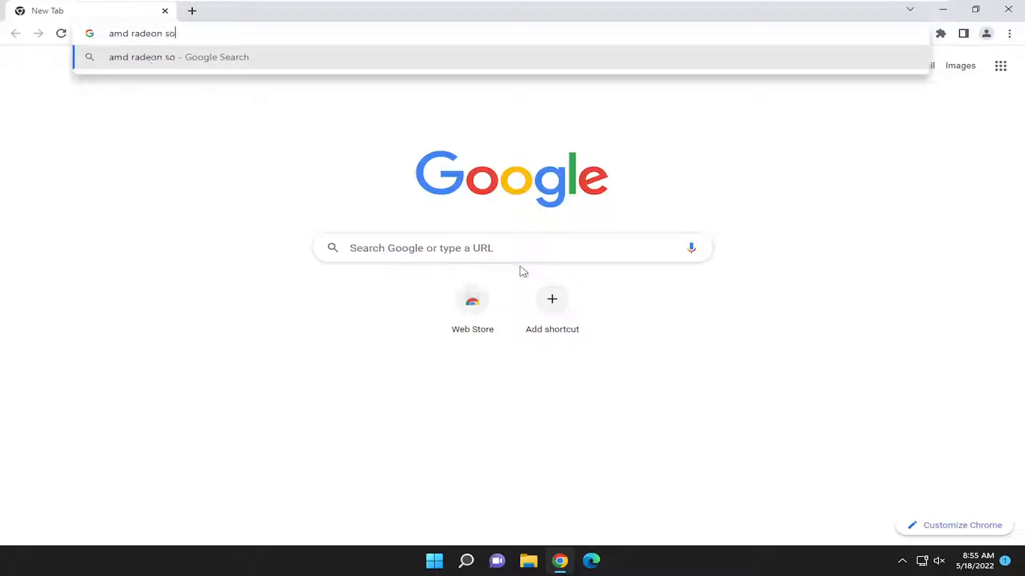
{"action": "type", "text": "ft"}
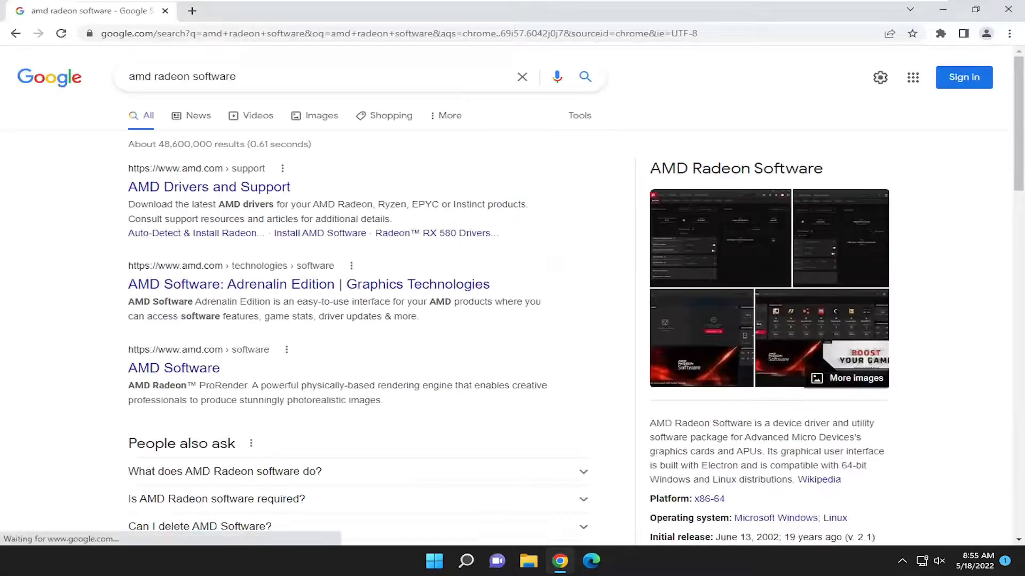
{"action": "left_click", "coordinate": [209, 186]}
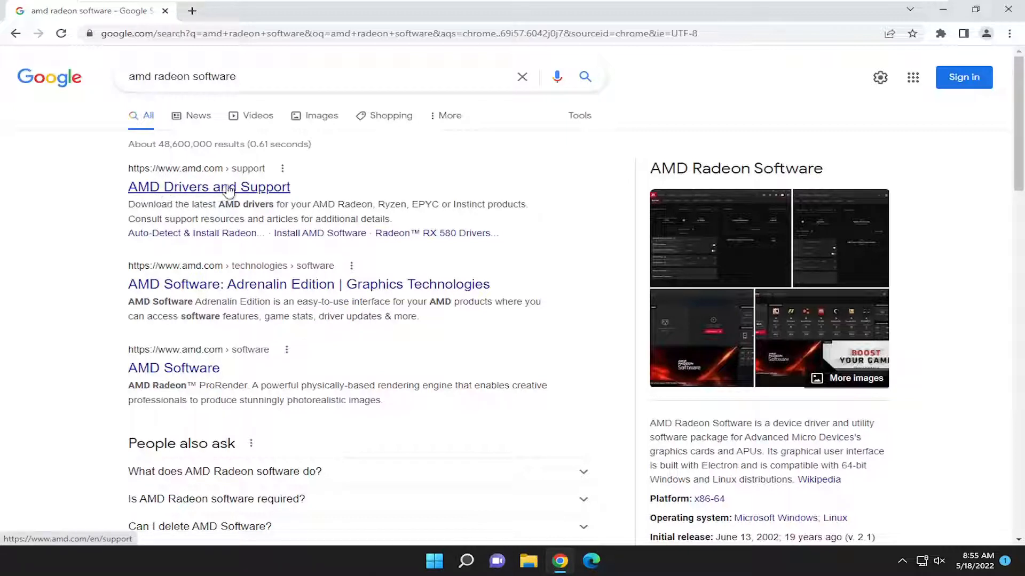
{"action": "left_click", "coordinate": [209, 187]}
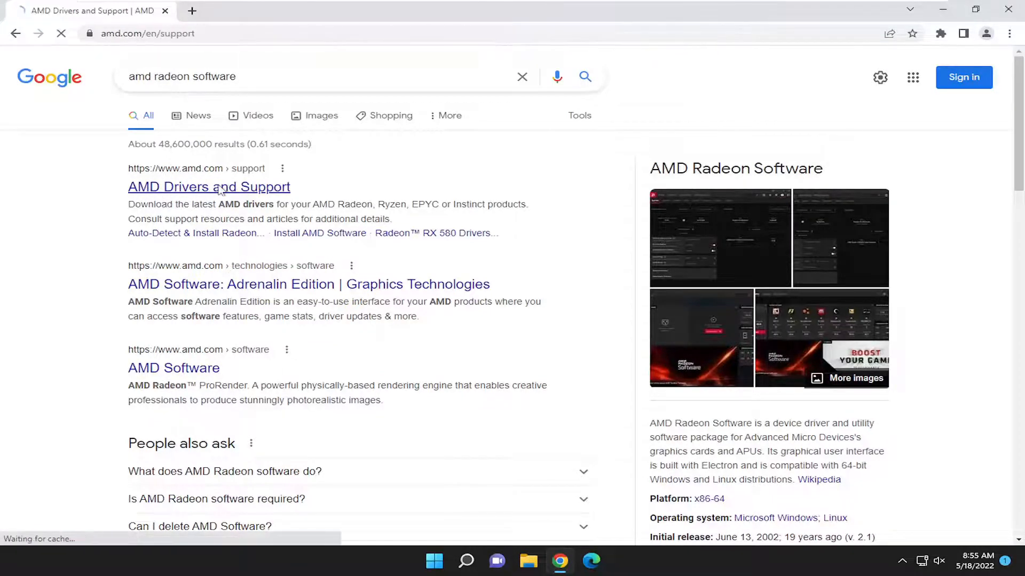
Choose Graphics > Radeon 5000M Series > RX 5600M and scroll to its driver list
{"action": "left_click", "coordinate": [209, 186]}
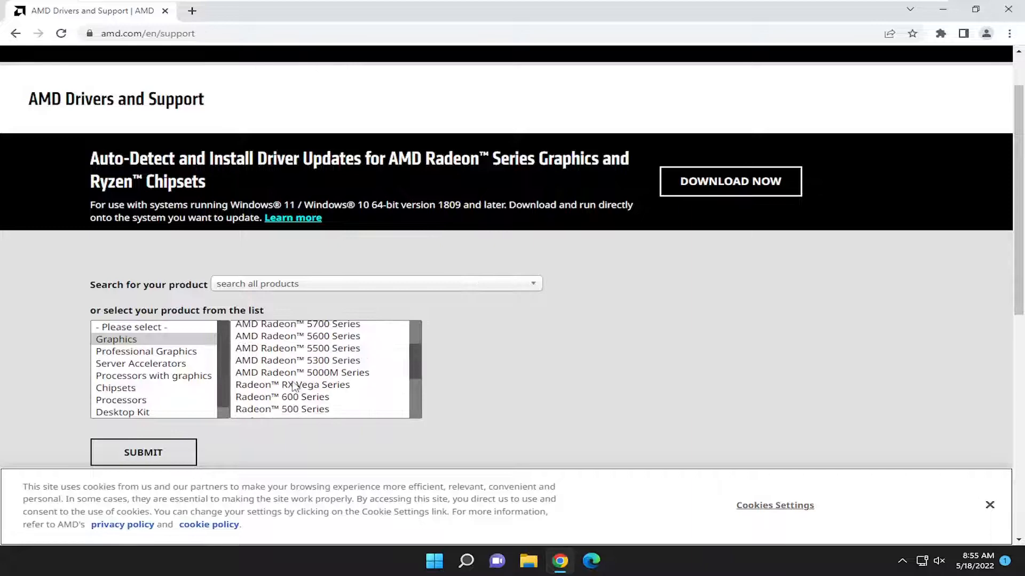
{"action": "left_click", "coordinate": [143, 452]}
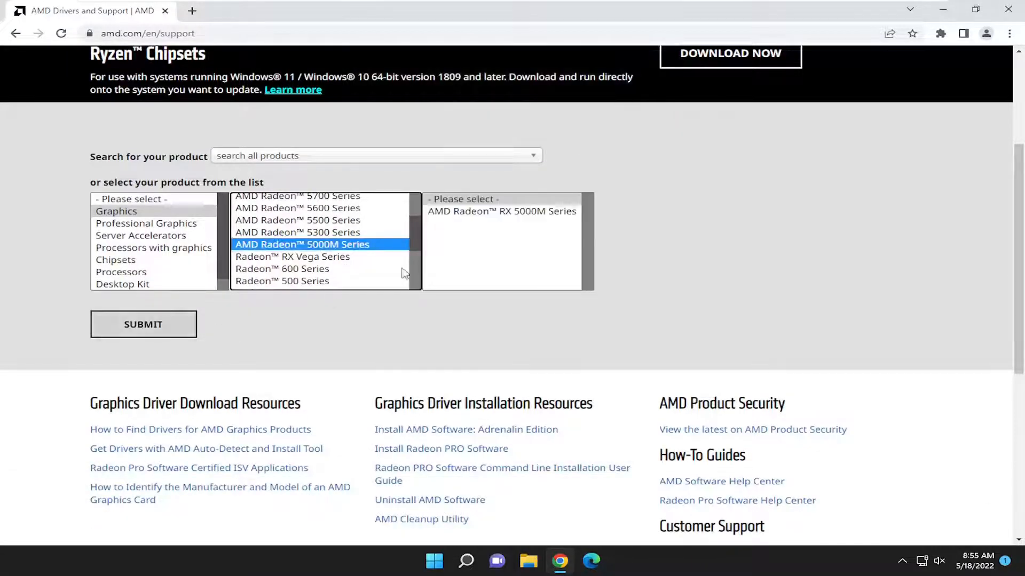
{"action": "left_click", "coordinate": [502, 210]}
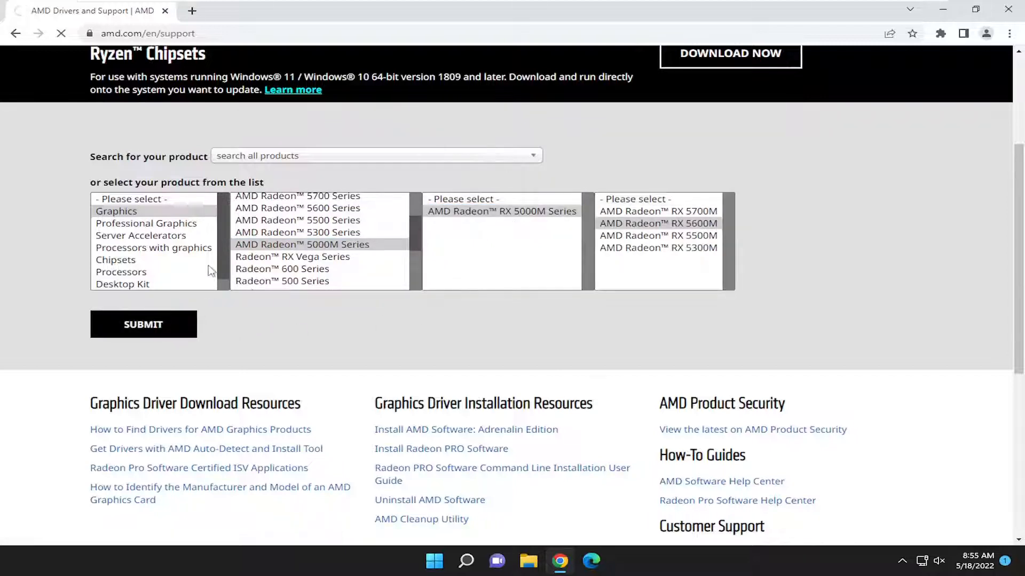
{"action": "left_click", "coordinate": [142, 324]}
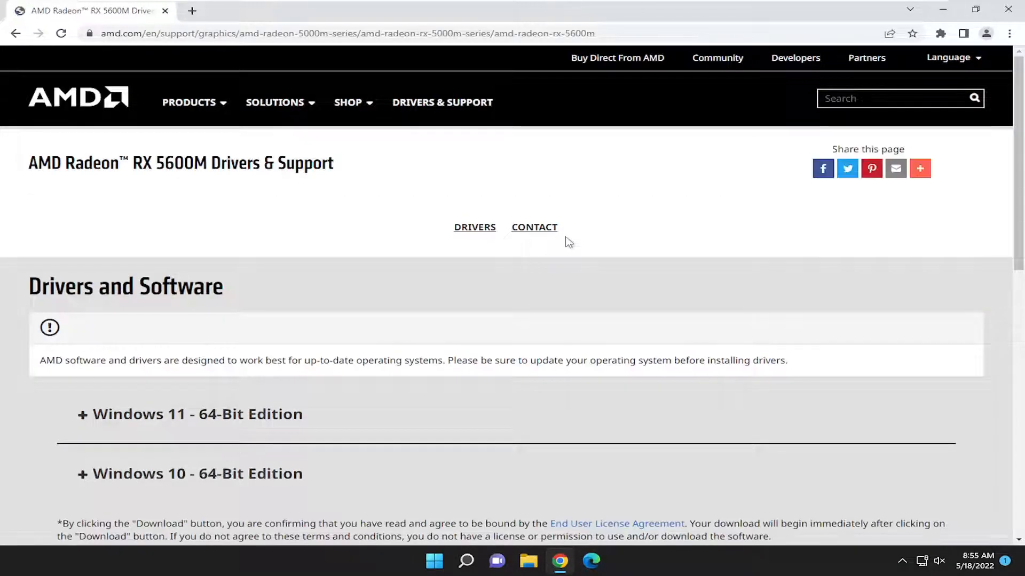
{"action": "scroll", "scroll_direction": "down", "scroll_amount": 3}
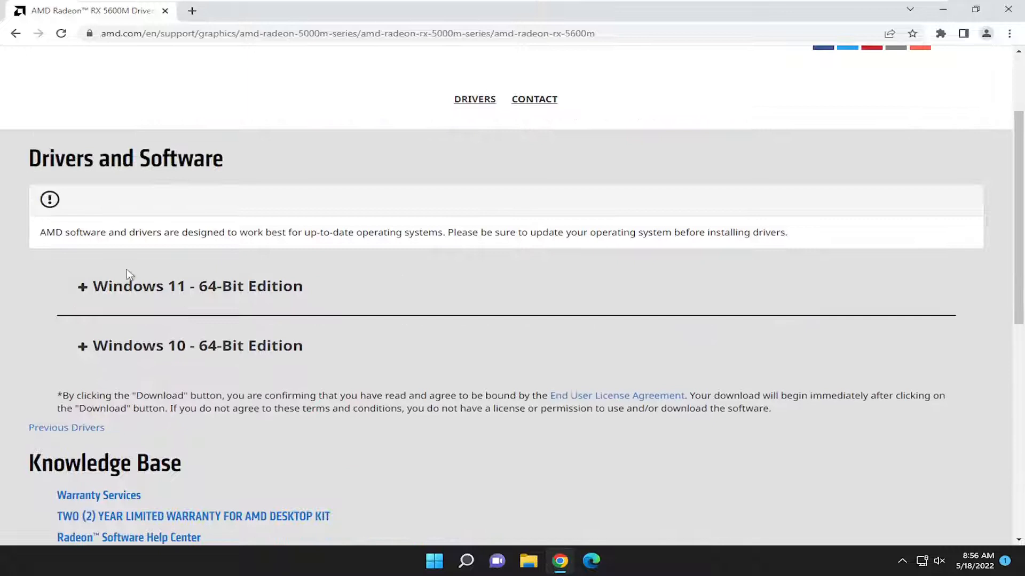
Download Adrenalin Edition for Windows 11 64-bit and run the downloaded setup file
{"action": "left_click", "coordinate": [196, 285]}
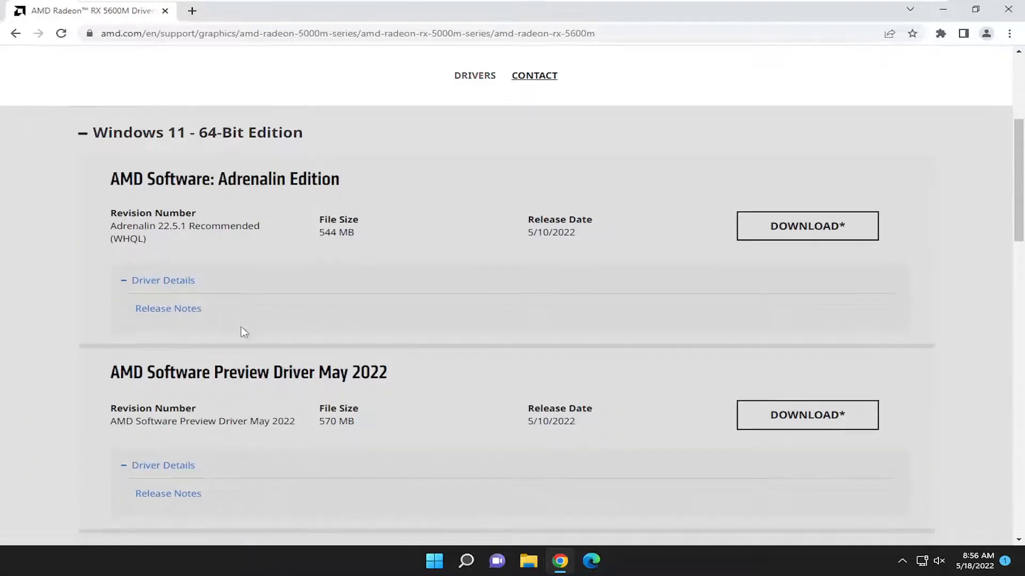
{"action": "left_click", "coordinate": [806, 225]}
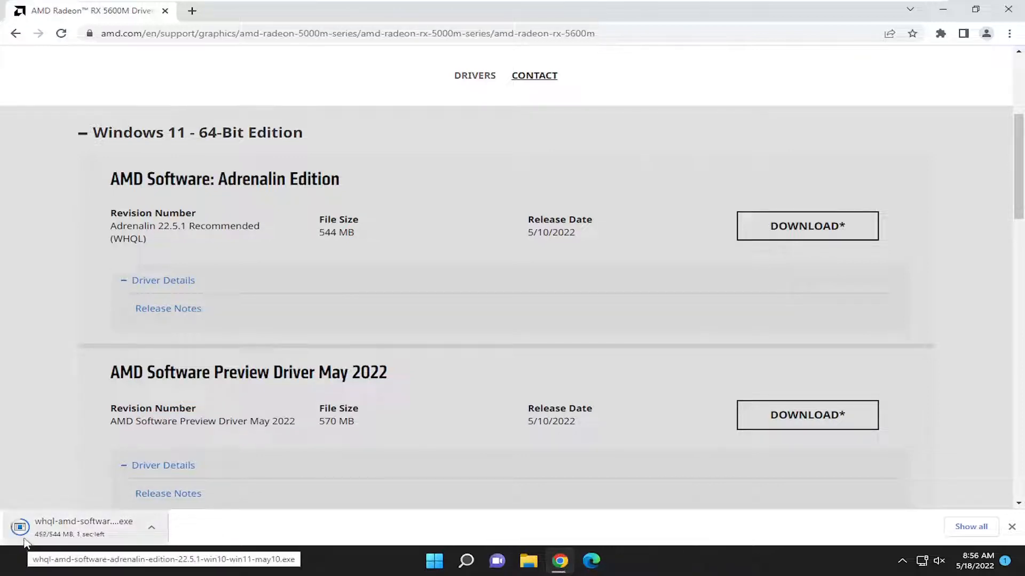
{"action": "left_click", "coordinate": [85, 527]}
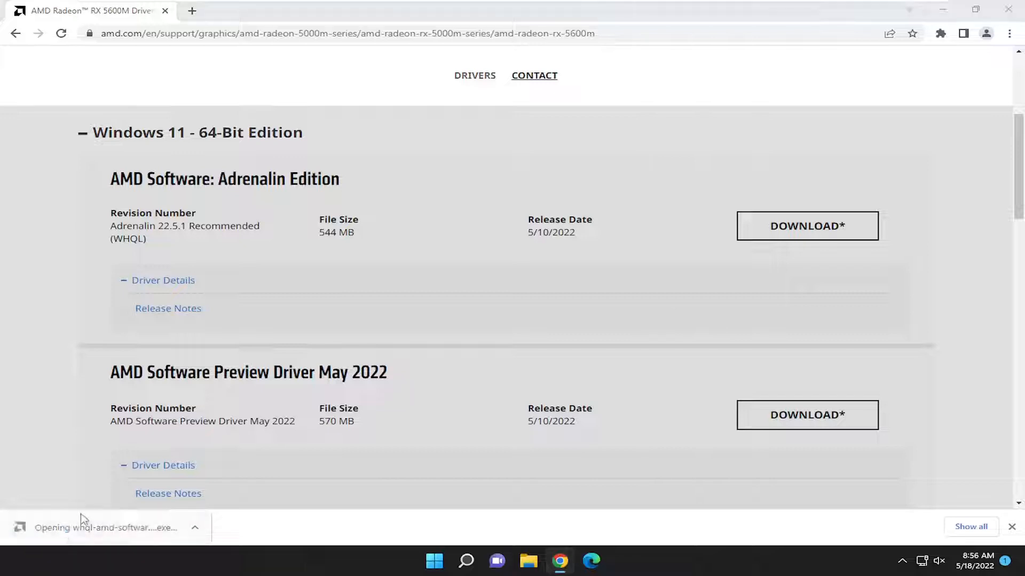
{"action": "mouse_move", "coordinate": [518, 361]}
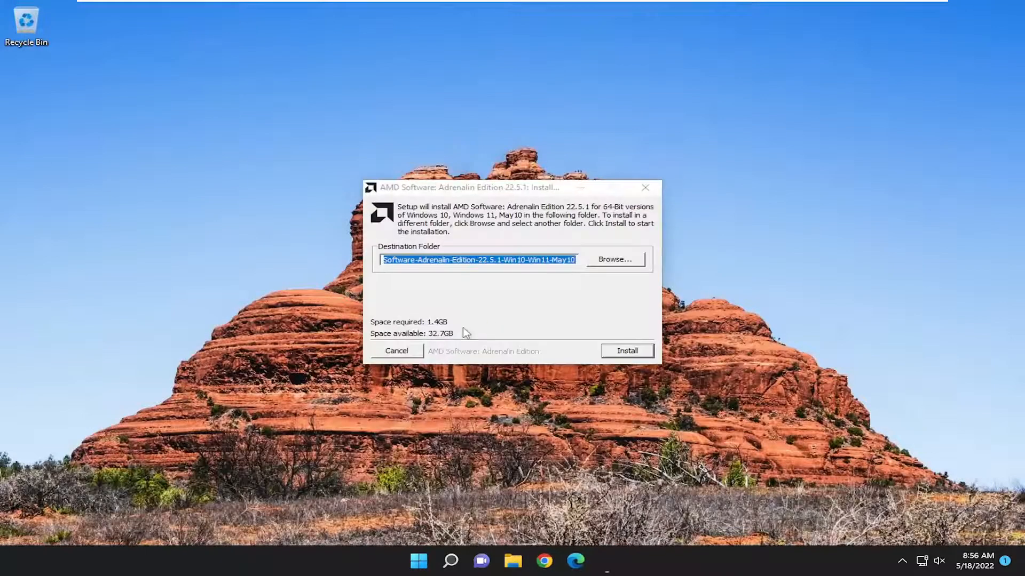
Install the Adrenalin 22.5.1 setup files to the default destination folder
{"action": "left_click", "coordinate": [625, 351]}
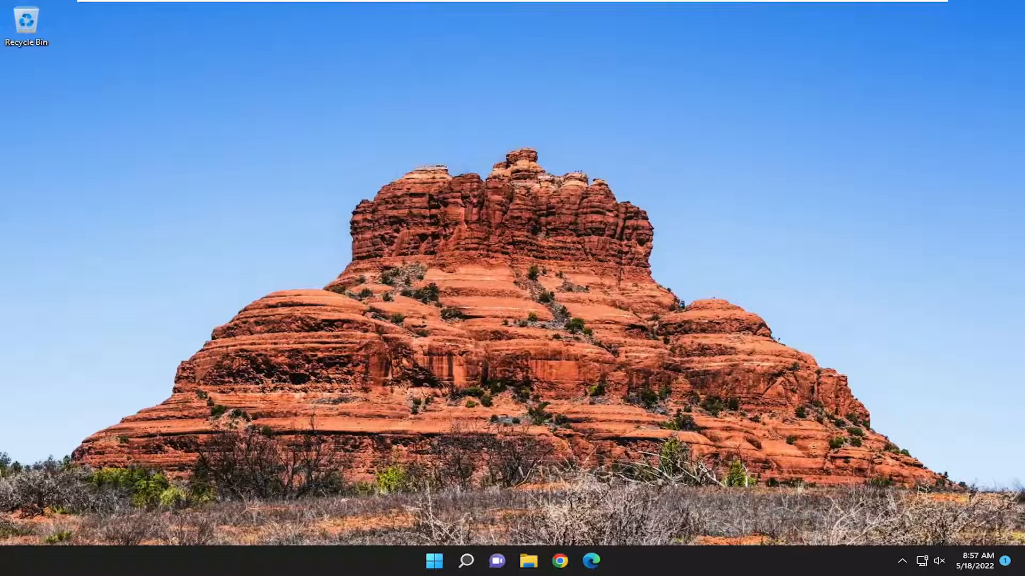
Bring up the AMD installer from the taskbar and close its Error 173 message
{"action": "left_click", "coordinate": [606, 561]}
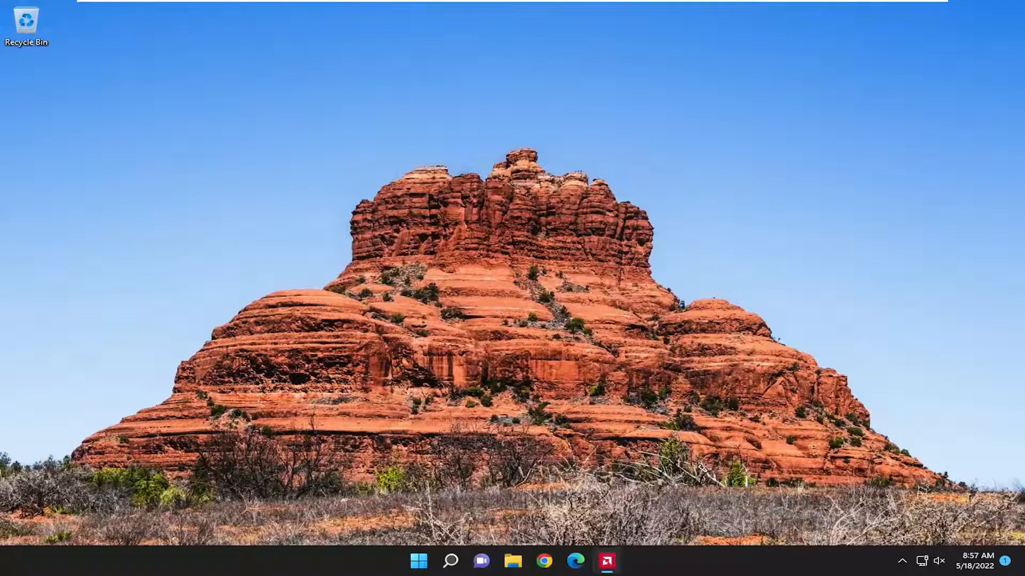
{"action": "left_click", "coordinate": [606, 560]}
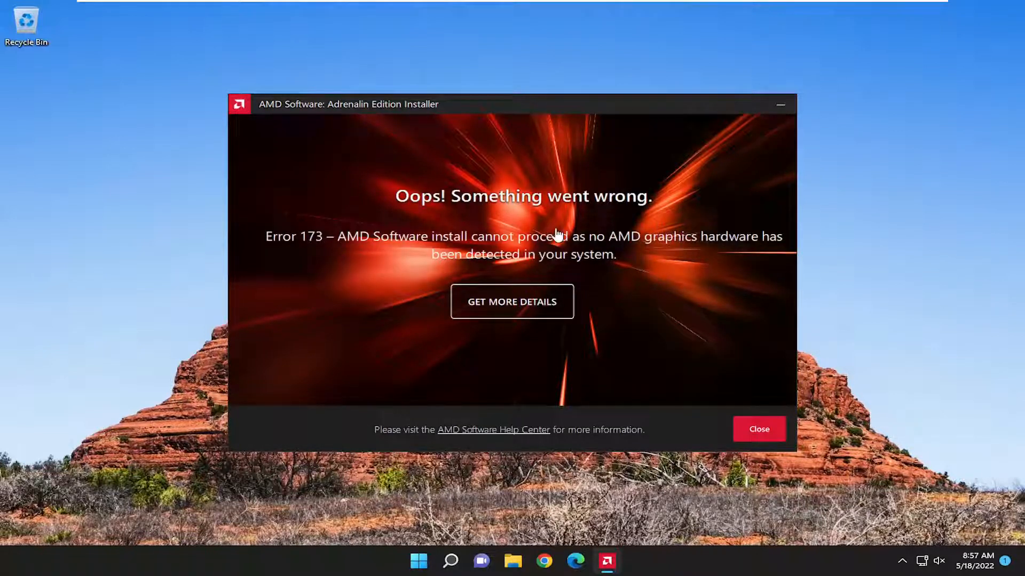
{"action": "mouse_move", "coordinate": [545, 230]}
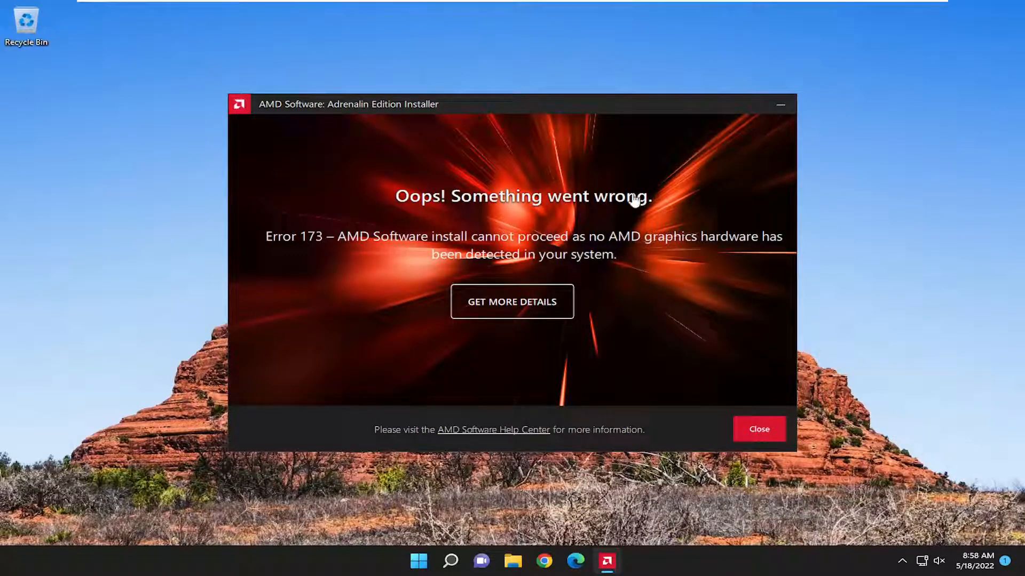
{"action": "mouse_move", "coordinate": [568, 216]}
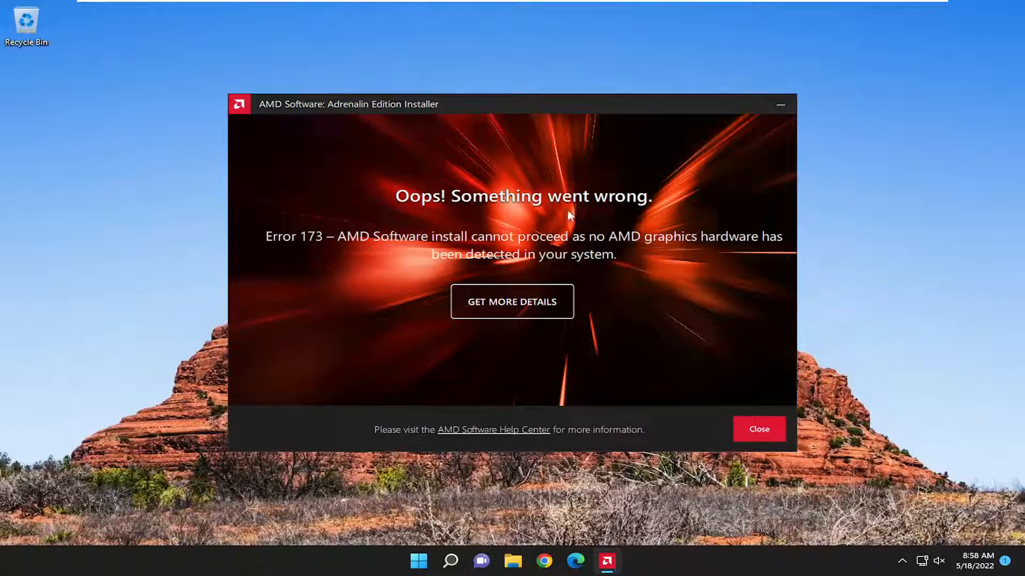
{"action": "mouse_move", "coordinate": [731, 410]}
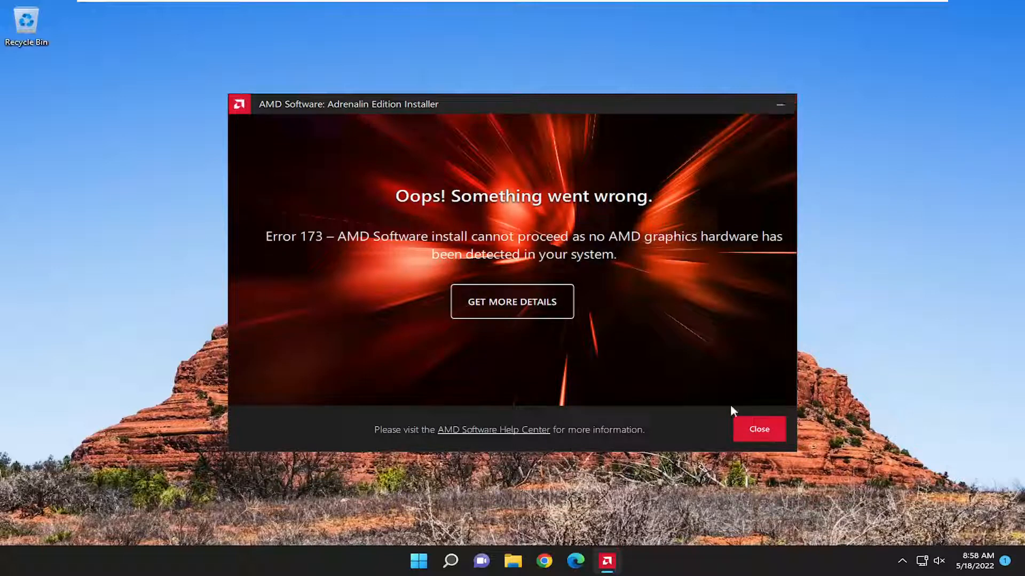
{"action": "left_click", "coordinate": [758, 429]}
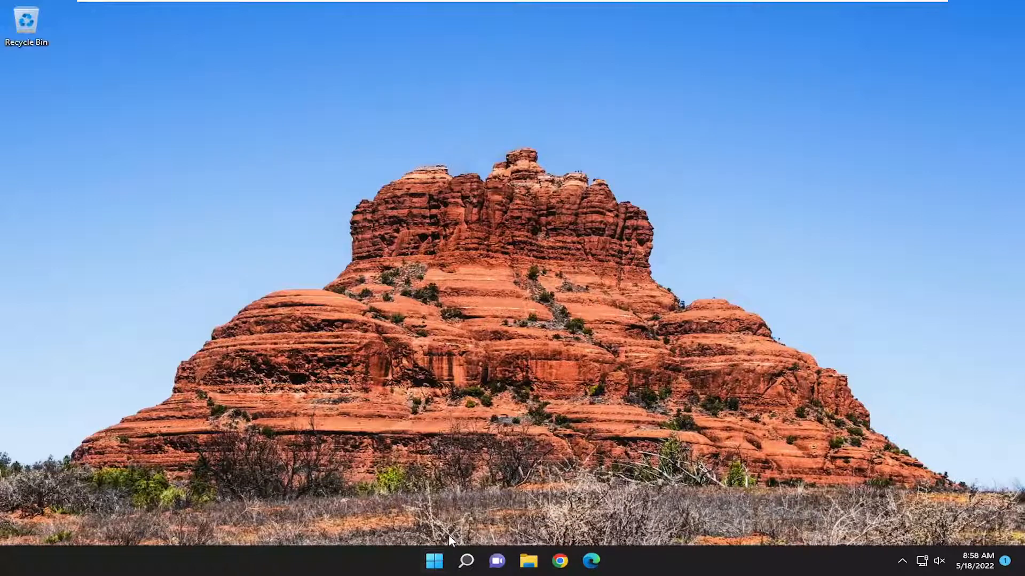
Search 'cmd' and run Command Prompt as administrator, approving UAC
{"action": "left_click", "coordinate": [466, 561]}
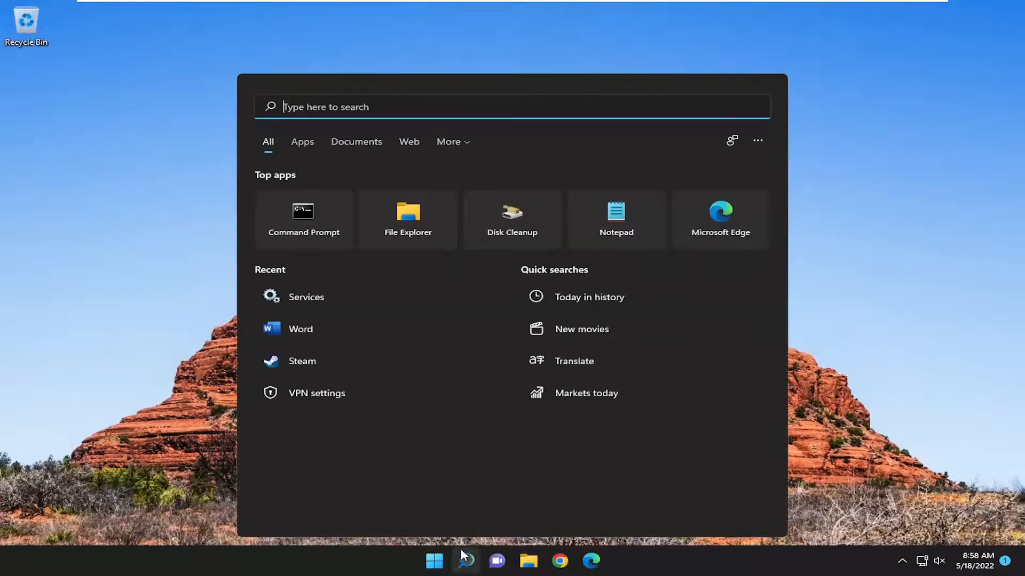
{"action": "type", "text": "cmd"}
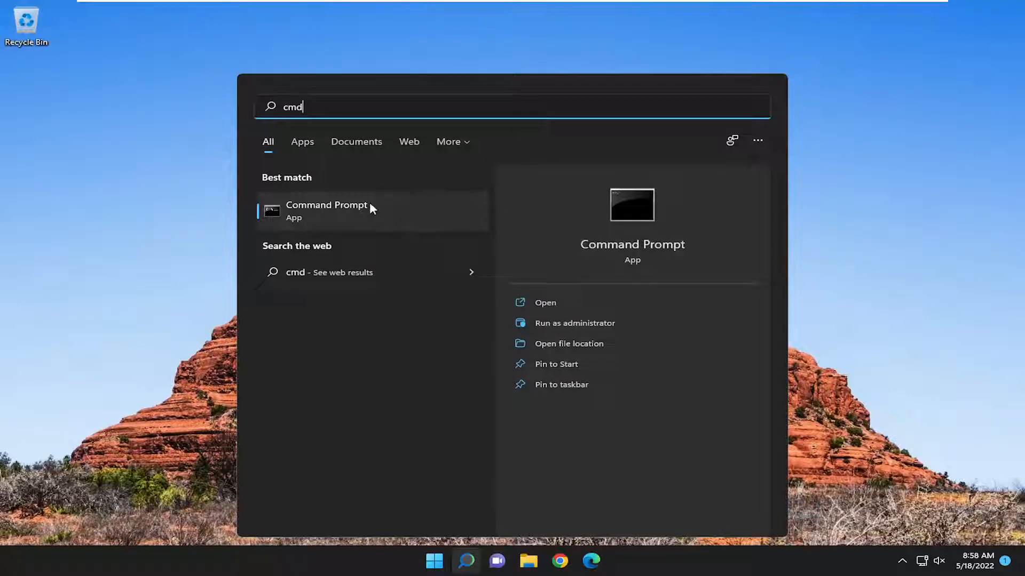
{"action": "right_click", "coordinate": [327, 209]}
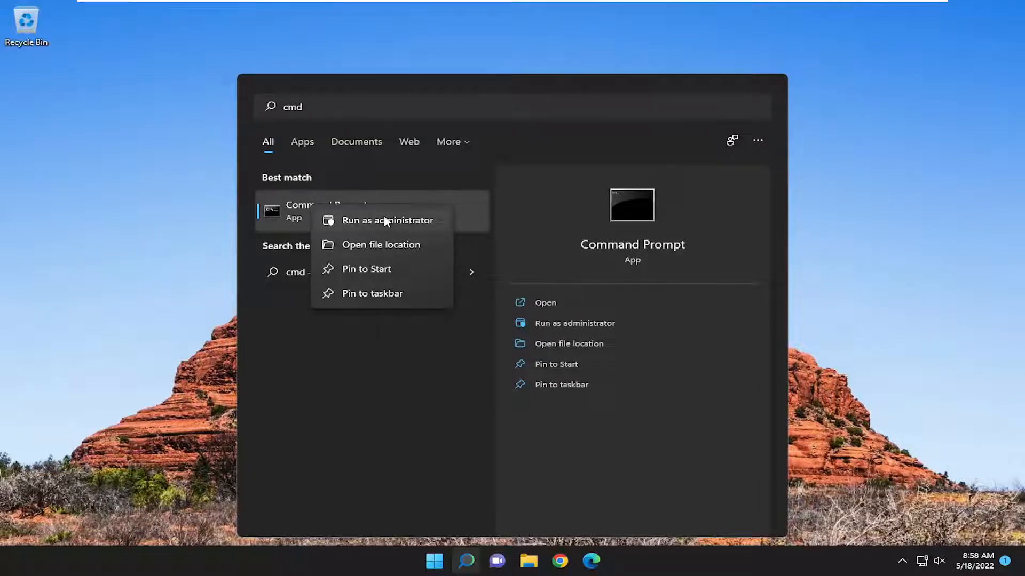
{"action": "left_click", "coordinate": [387, 220]}
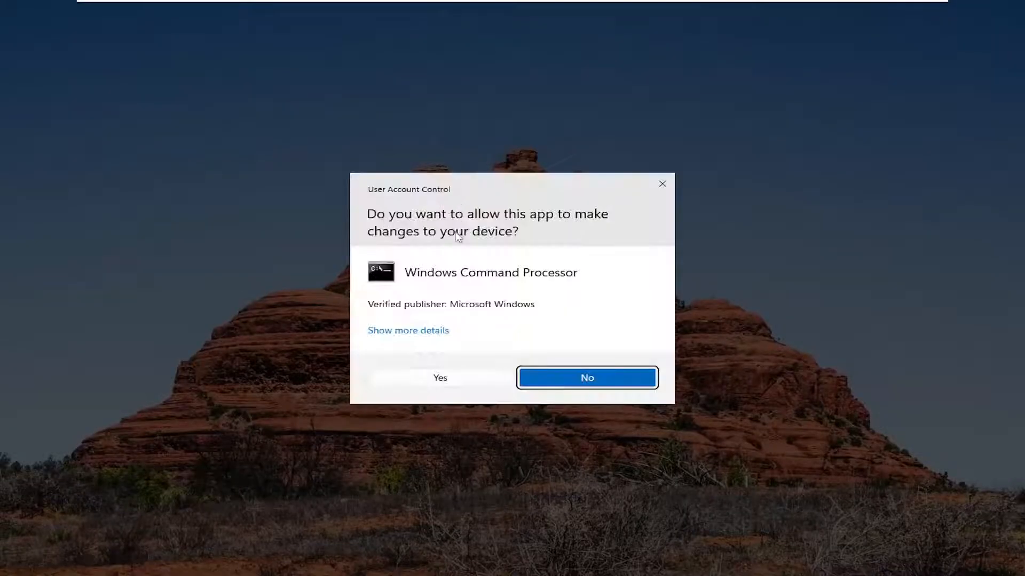
{"action": "left_click", "coordinate": [439, 377]}
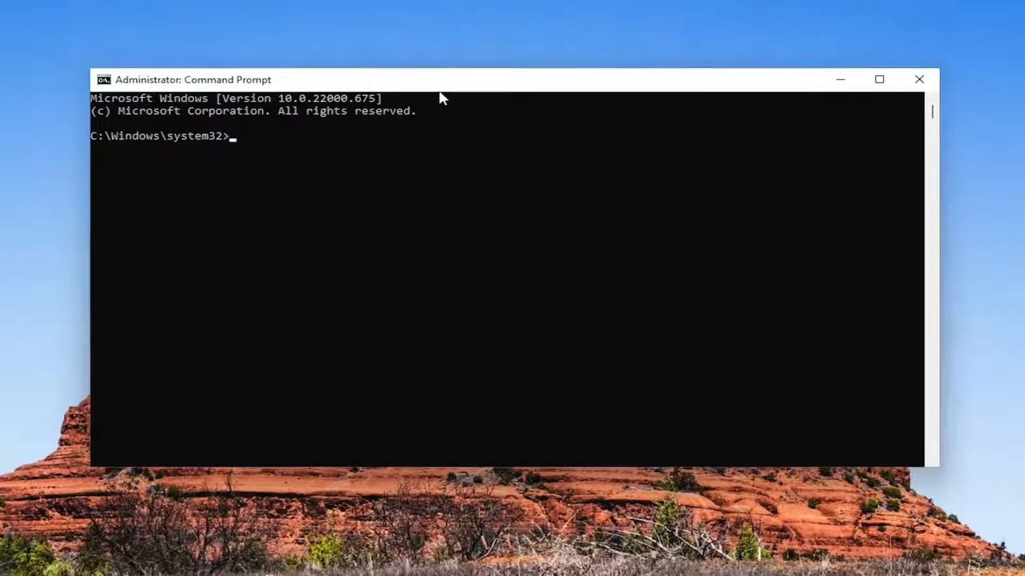
{"action": "mouse_move", "coordinate": [379, 98]}
{"action": "type", "text": "DISM /Online /Cleanup-Image /RestoreHealth"}
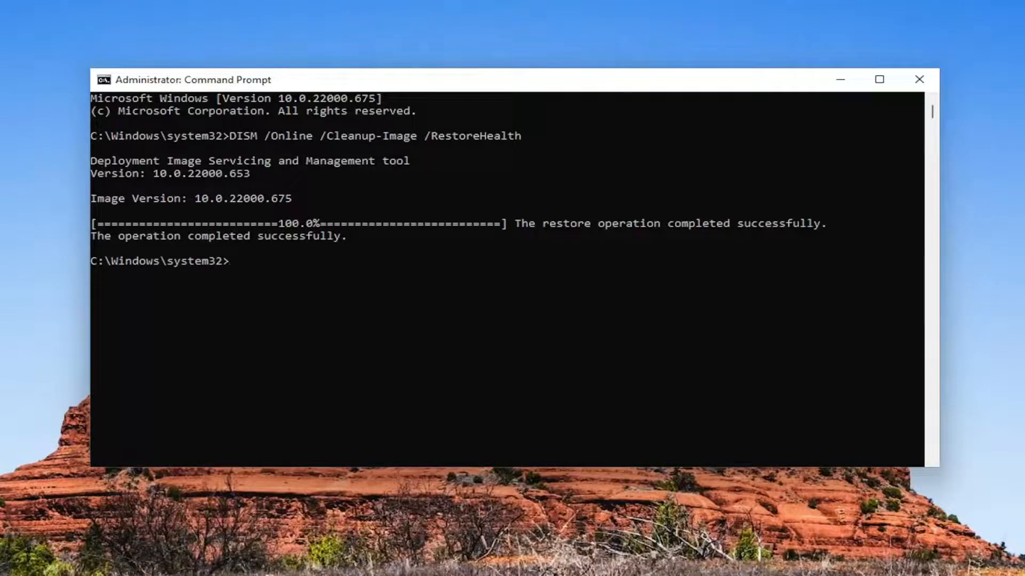
{"action": "mouse_move", "coordinate": [458, 265]}
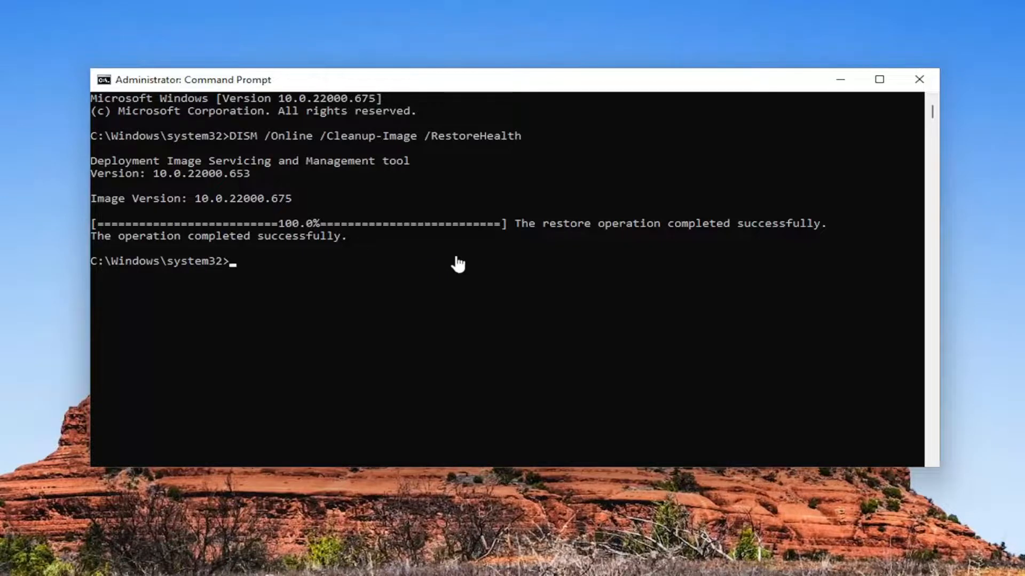
Close the finished DISM Command Prompt and open the Start power-user menu for restarting
{"action": "left_click", "coordinate": [919, 79]}
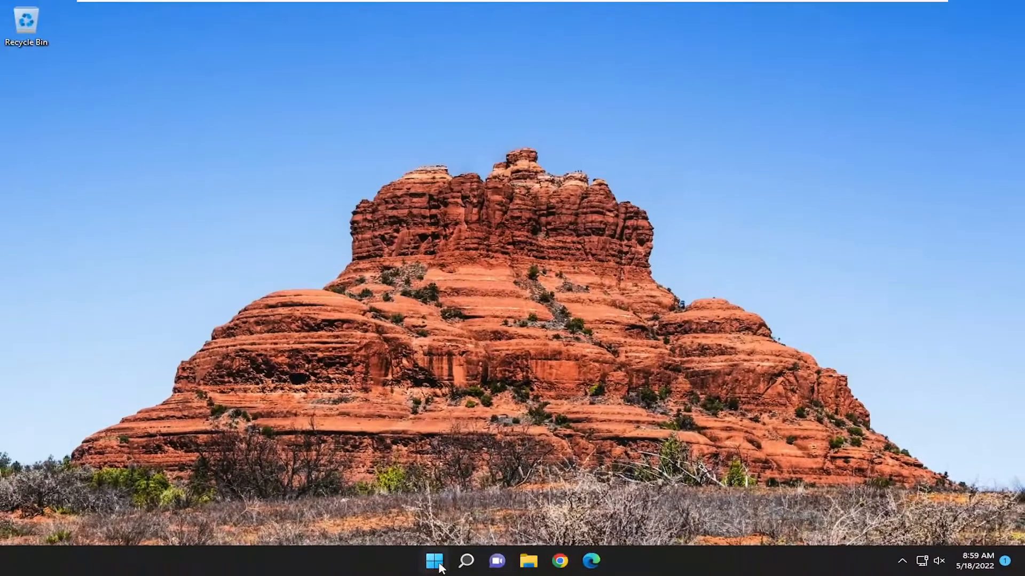
{"action": "right_click", "coordinate": [433, 560]}
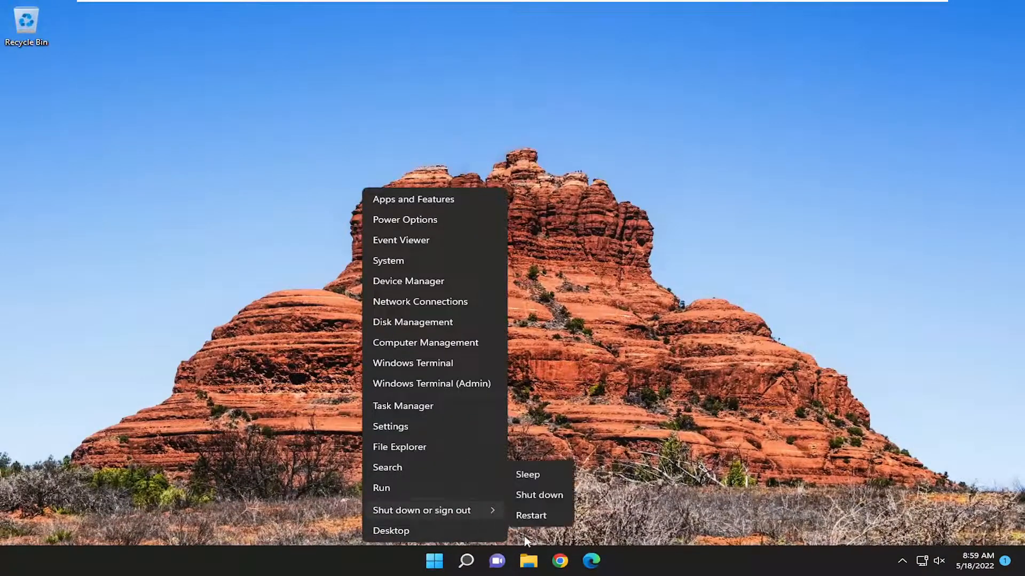